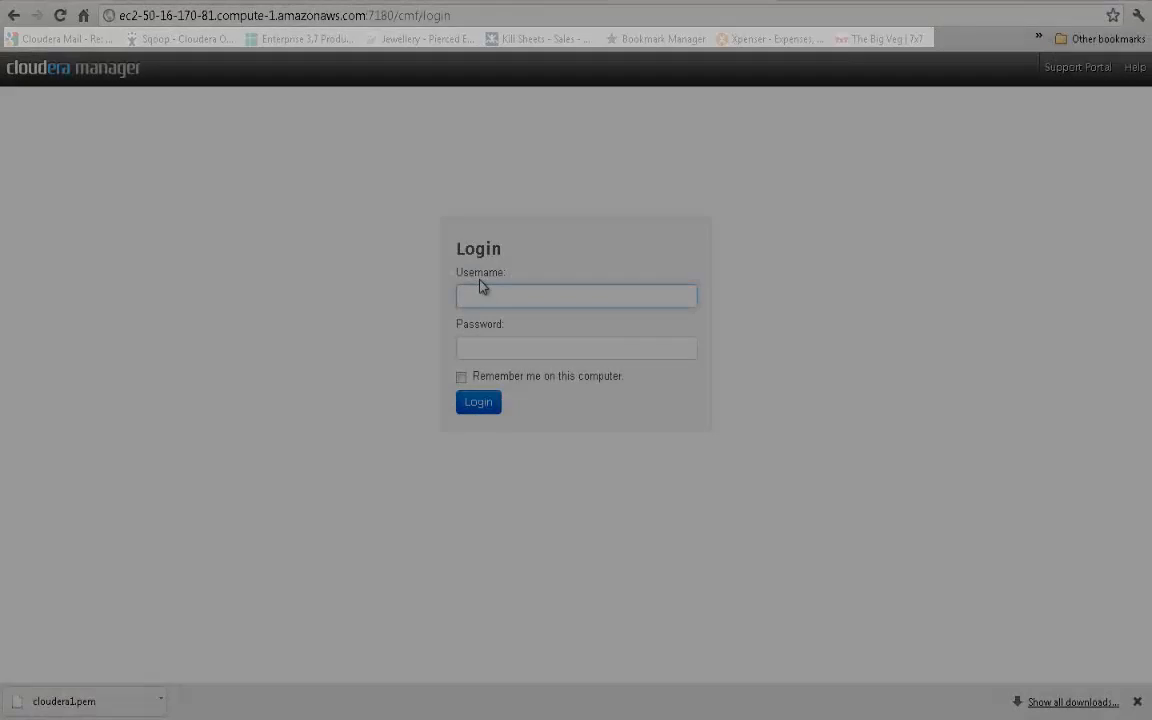
# Log in to Cloudera Manager as admin to reach the CDH installer welcome page.
pyautogui.write('admin')
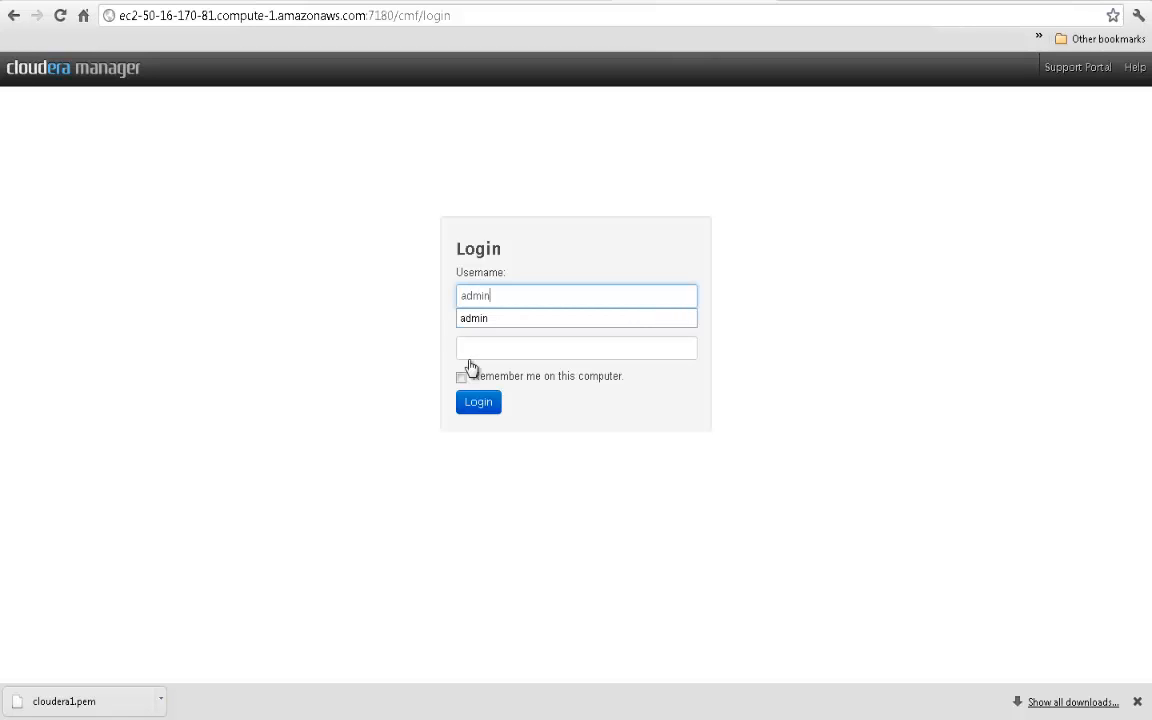
pyautogui.click(577, 347)
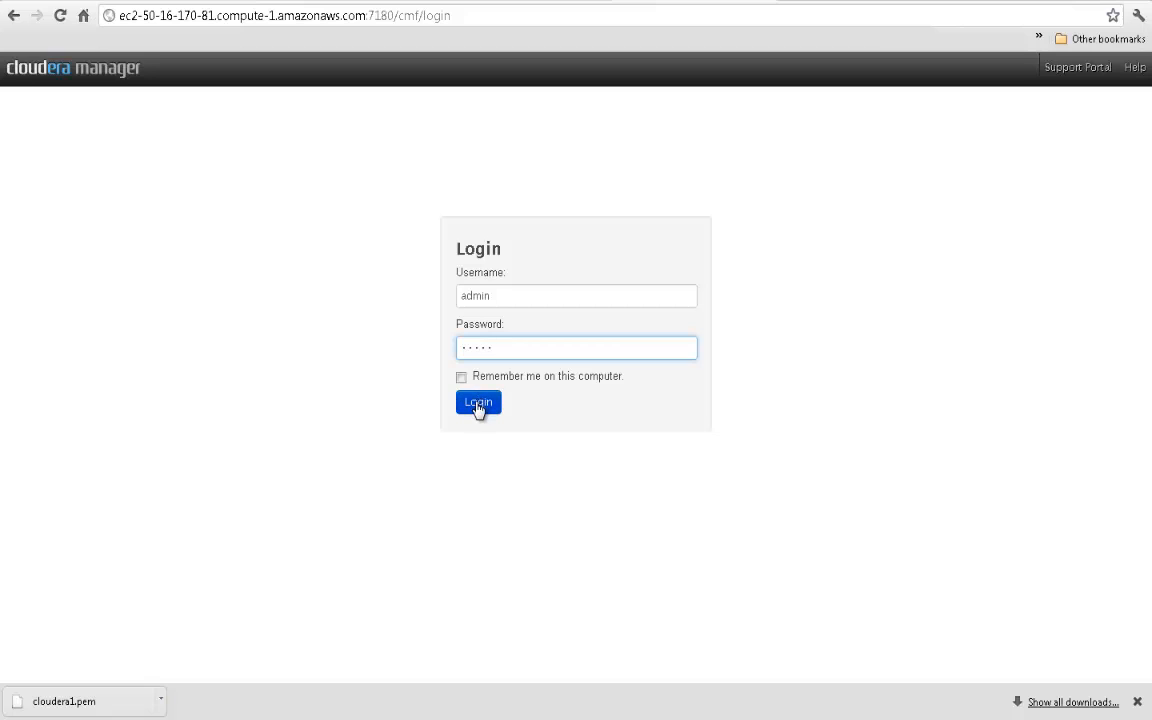
pyautogui.click(478, 402)
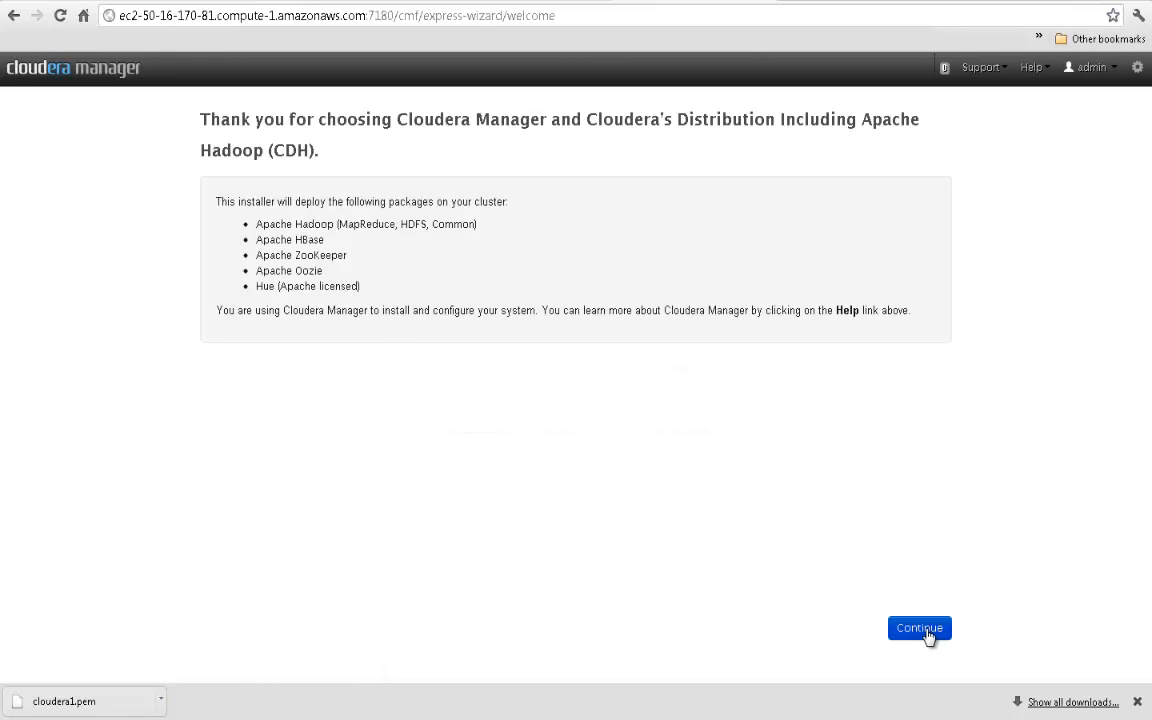
# Continue past the installer welcome page and submit the CDH registration form.
pyautogui.click(919, 628)
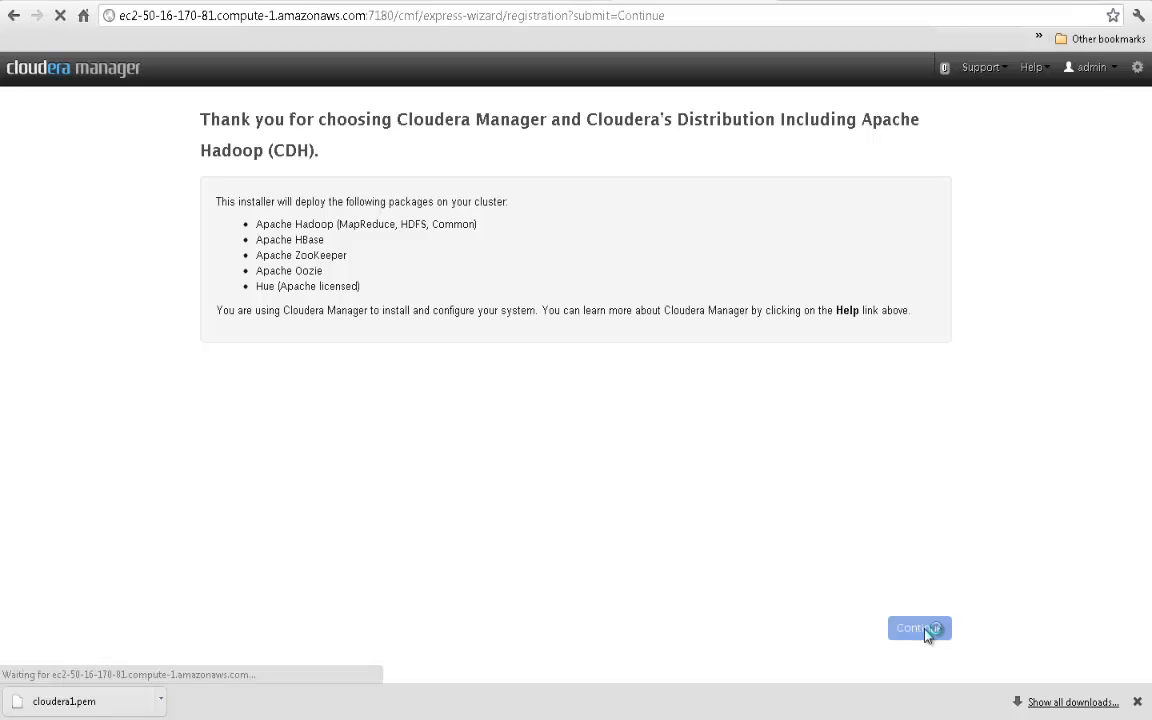
pyautogui.click(918, 628)
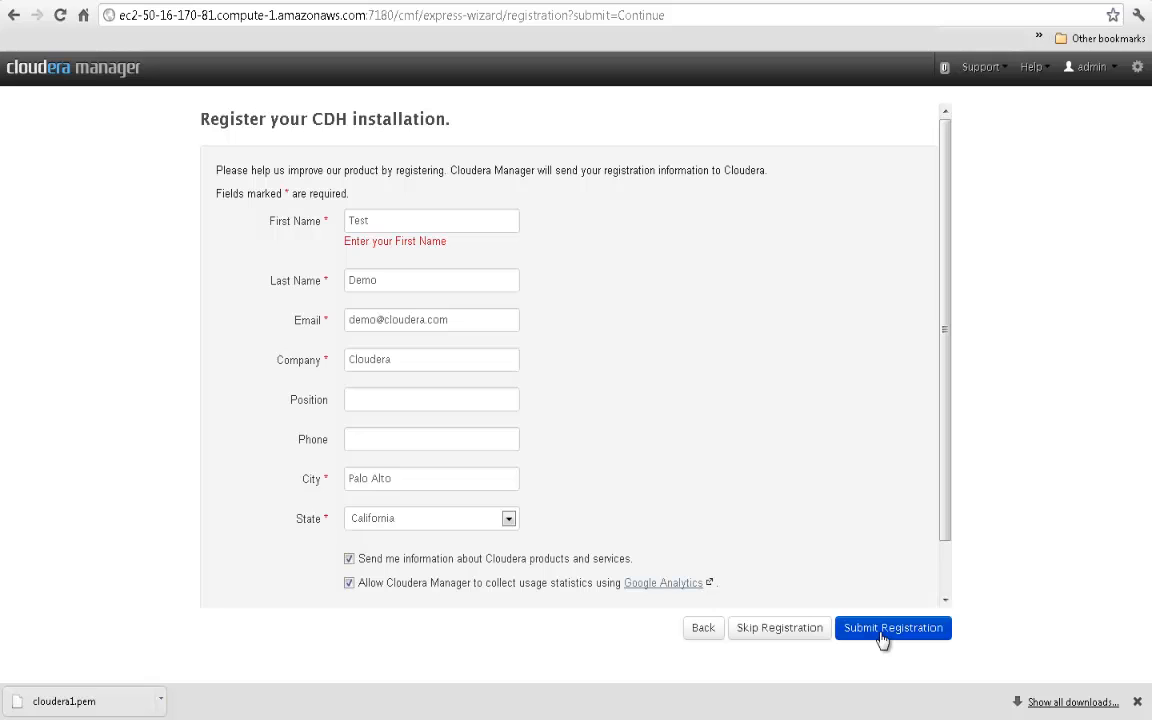
pyautogui.click(893, 628)
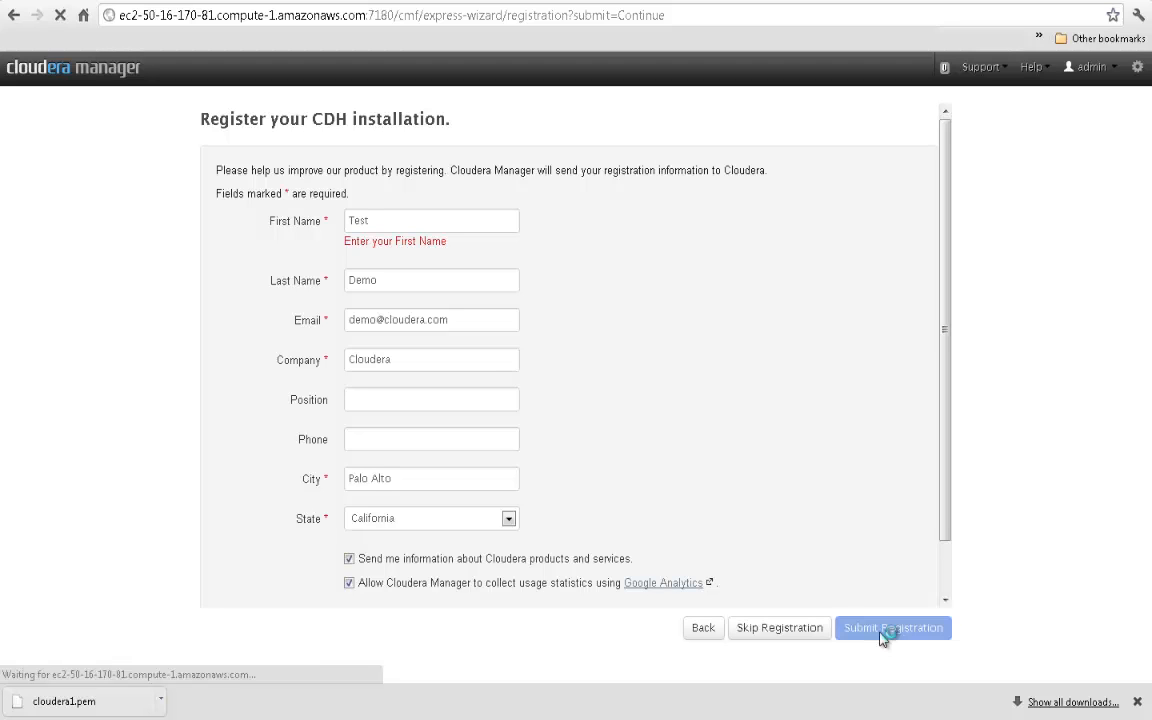
pyautogui.click(891, 627)
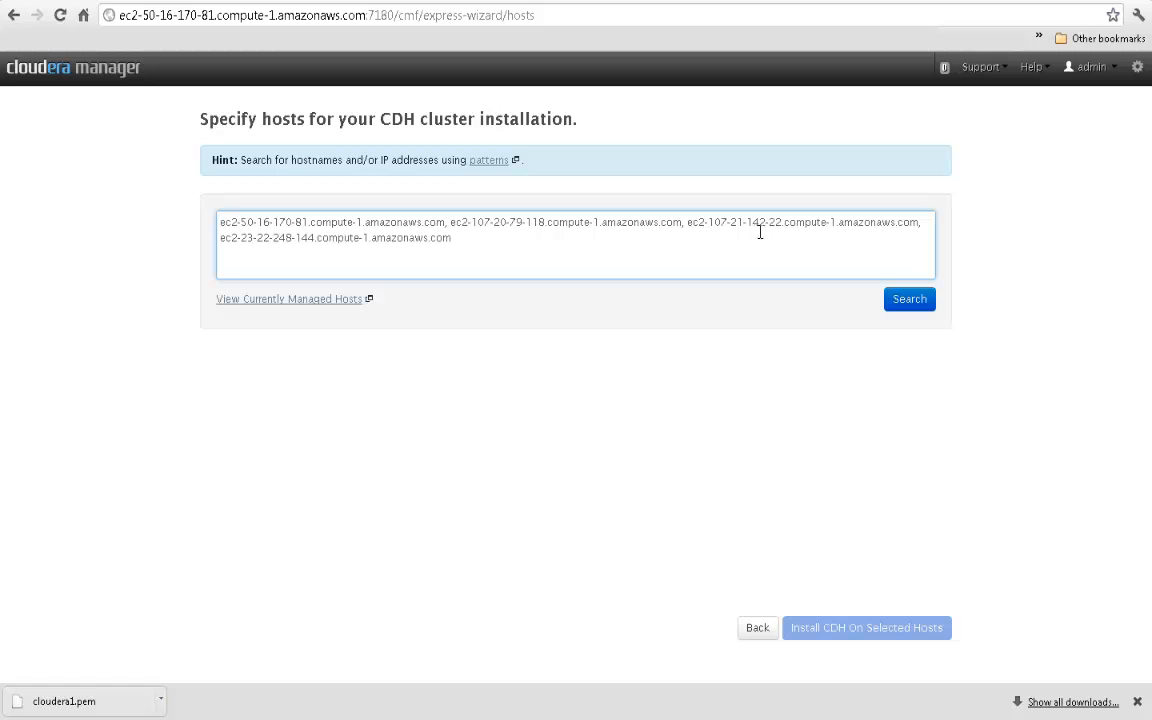
# Scan the four cluster hostnames and install CDH on all found hosts.
pyautogui.click(908, 298)
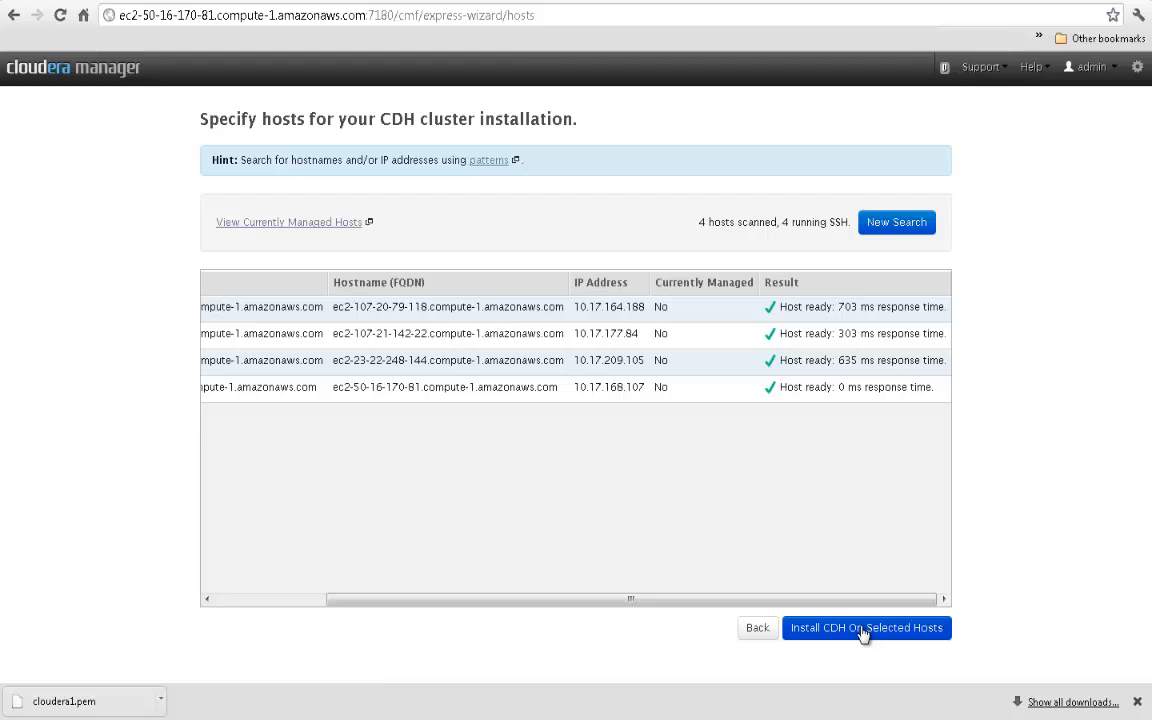
pyautogui.click(866, 628)
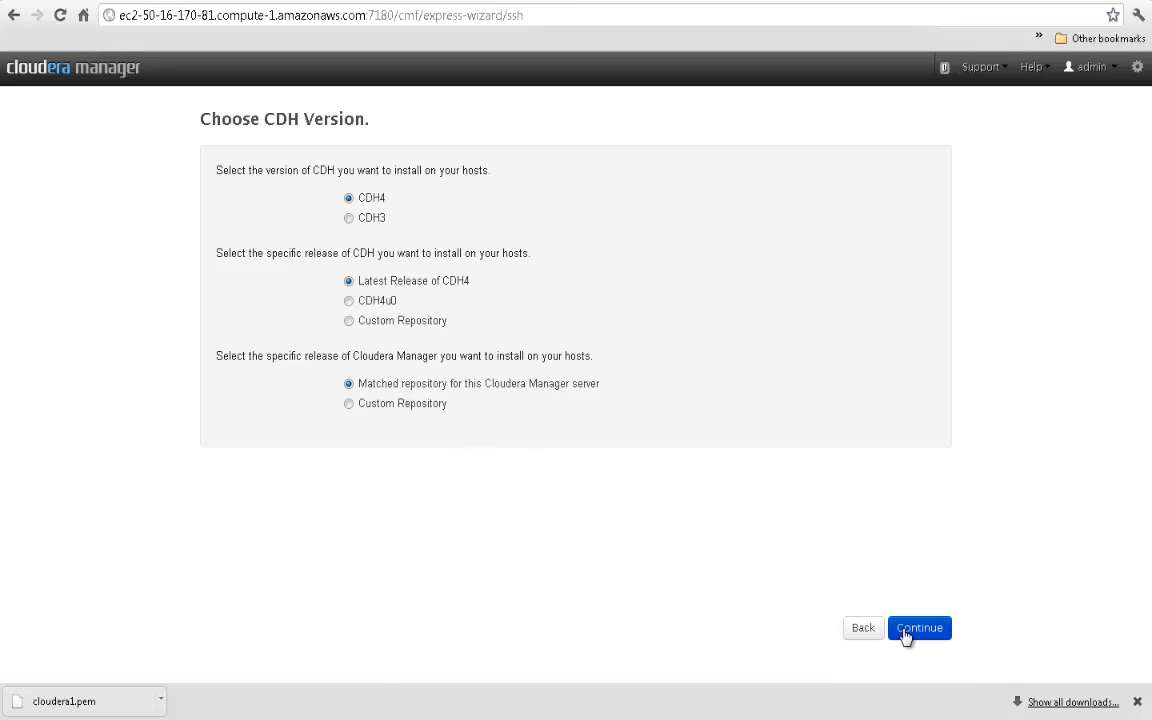
# Install CDH4 latest release as root using one shared public key for all hosts.
pyautogui.click(919, 627)
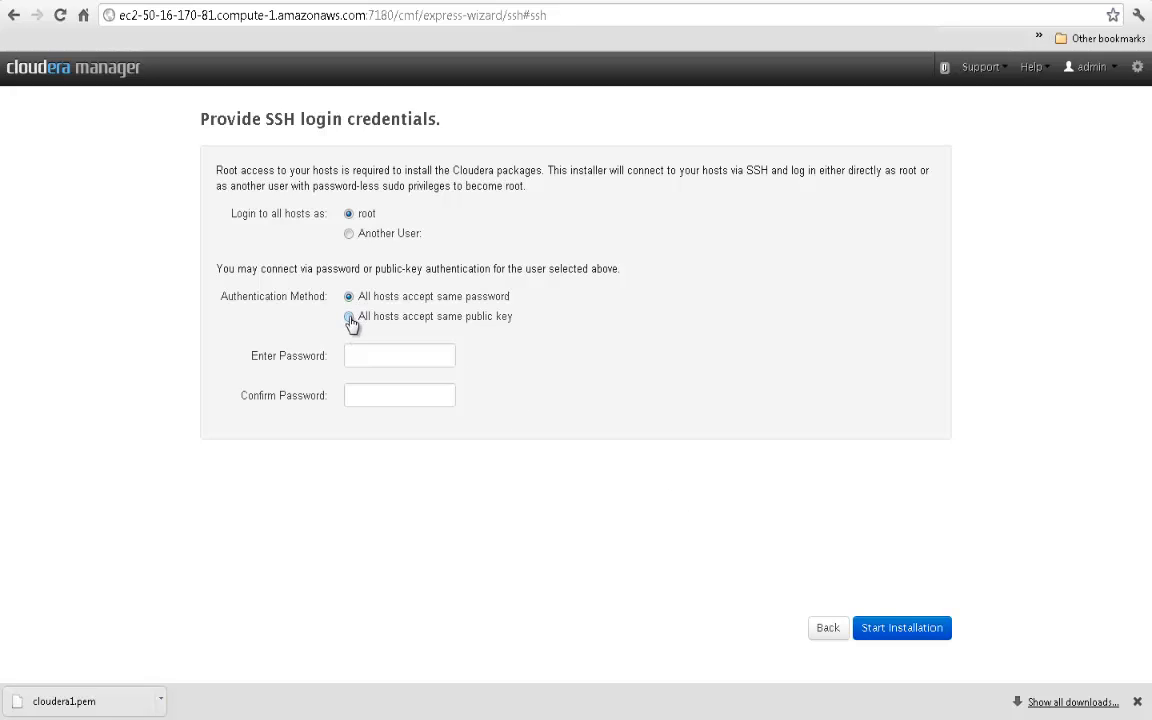
pyautogui.click(349, 316)
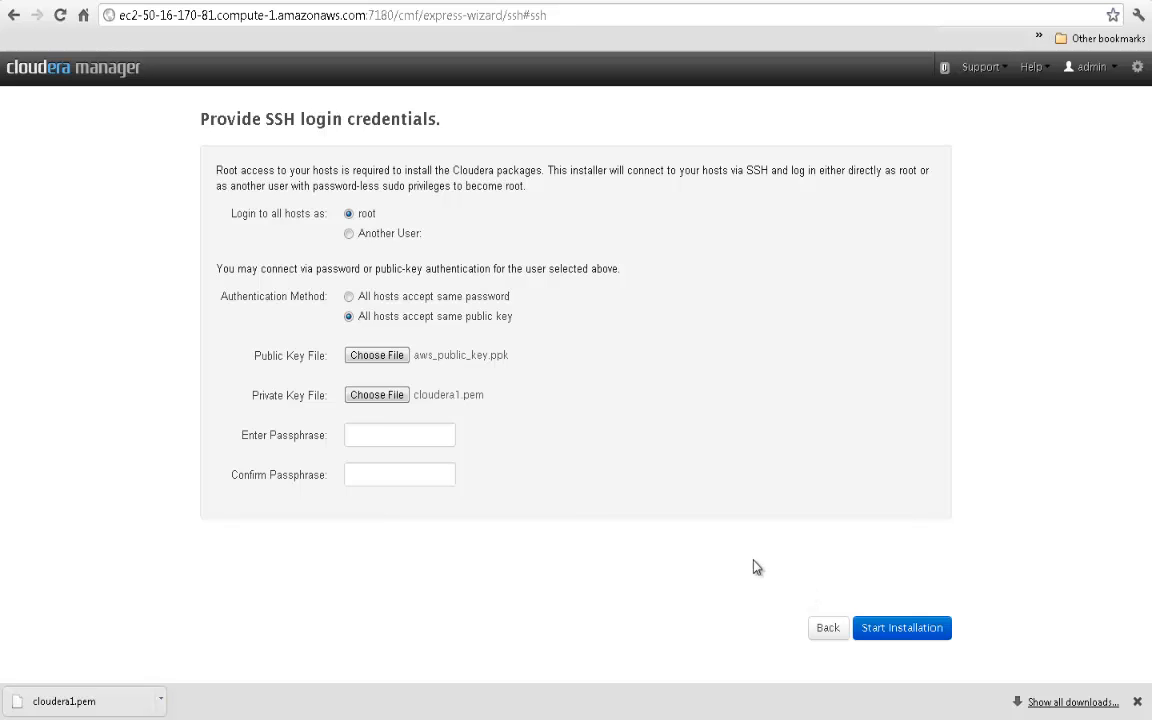
pyautogui.click(901, 627)
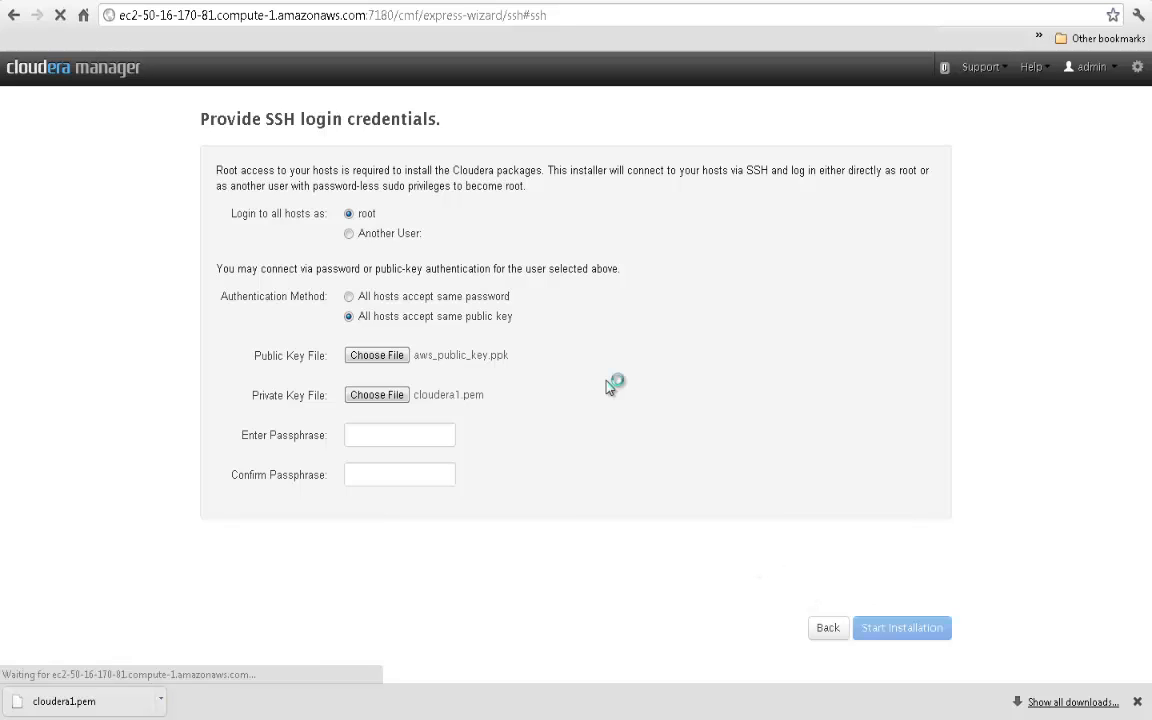
pyautogui.click(900, 627)
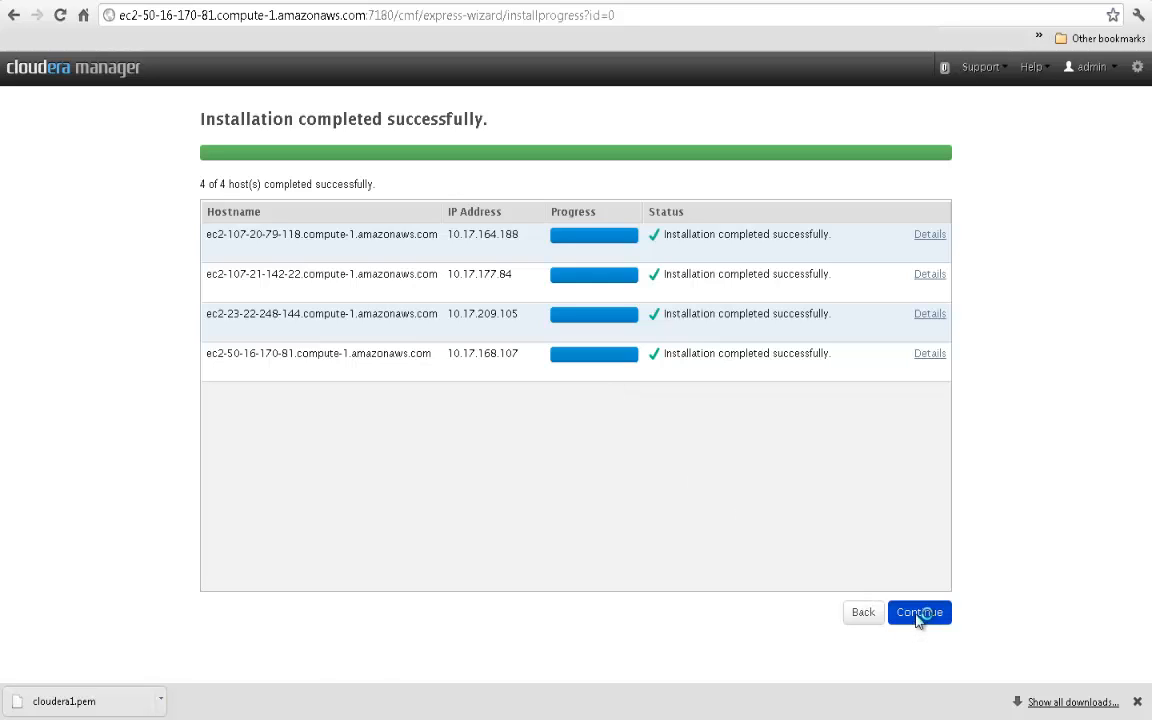
# Review the host inspection results, with one HDFS user-id warning, then continue to service selection.
pyautogui.click(918, 611)
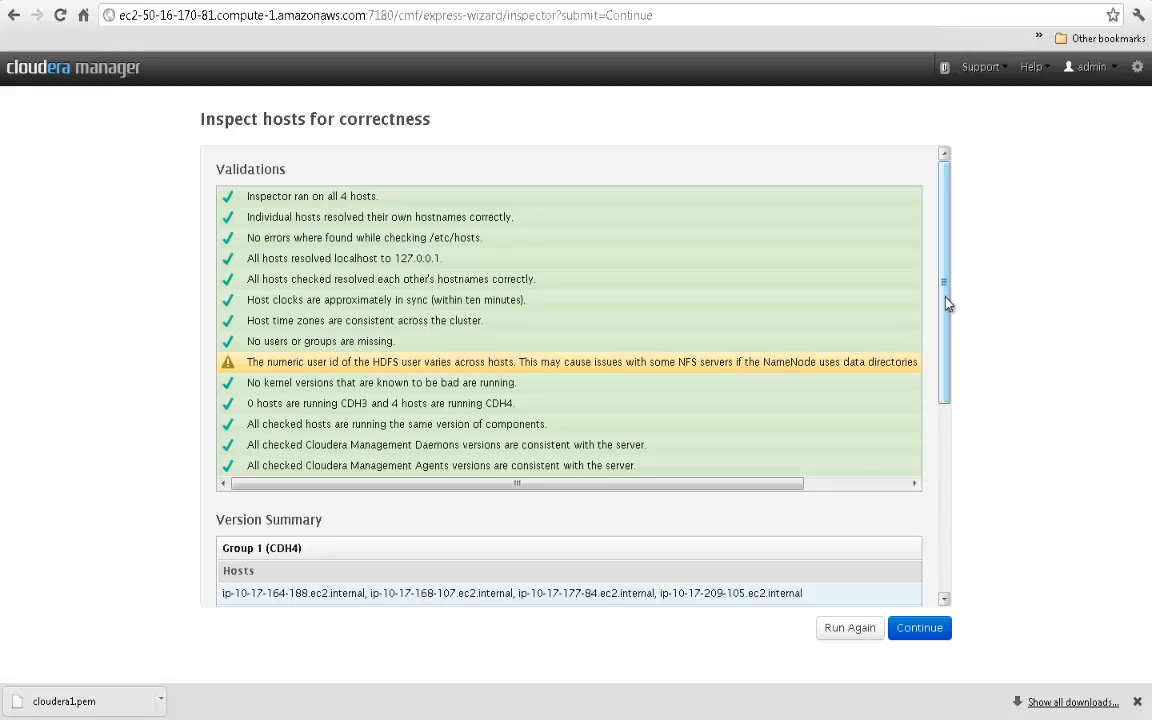
pyautogui.scroll(-3)
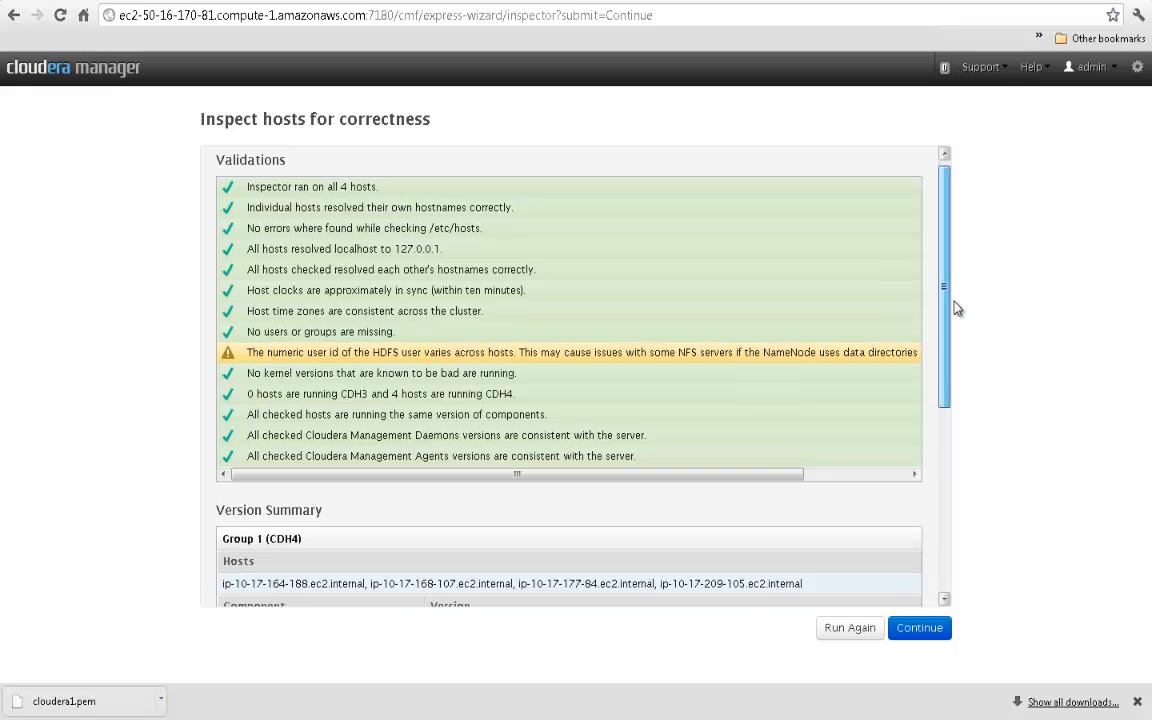
pyautogui.scroll(-3)
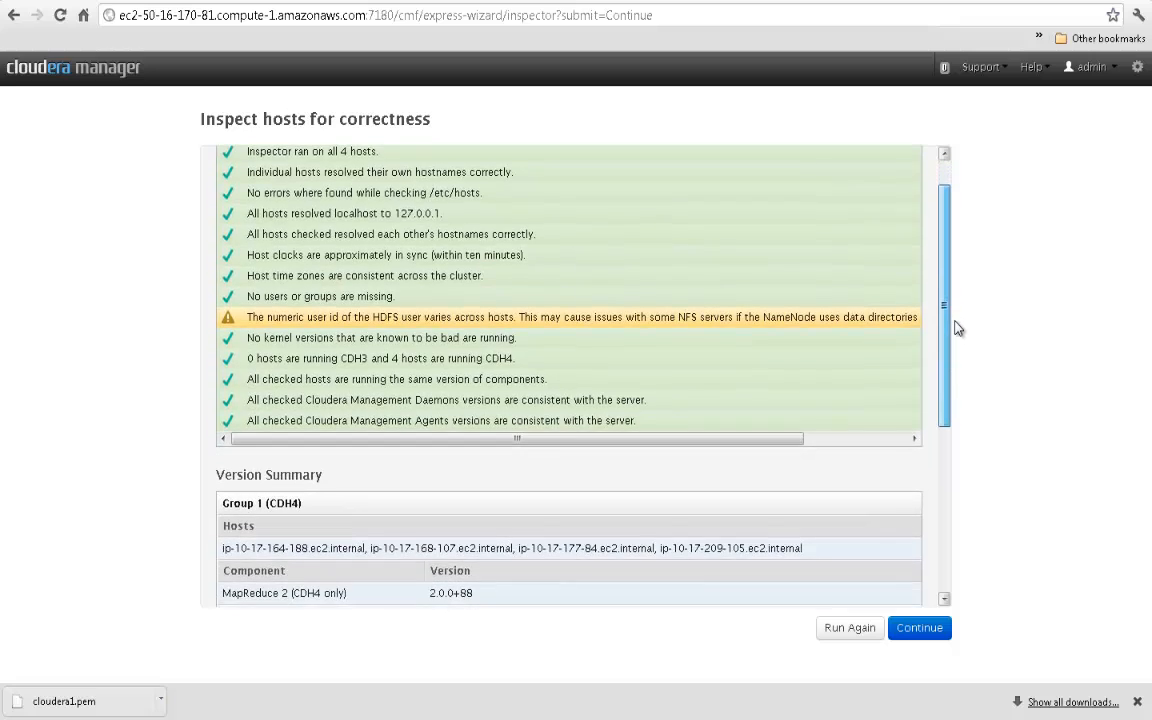
pyautogui.scroll(-3)
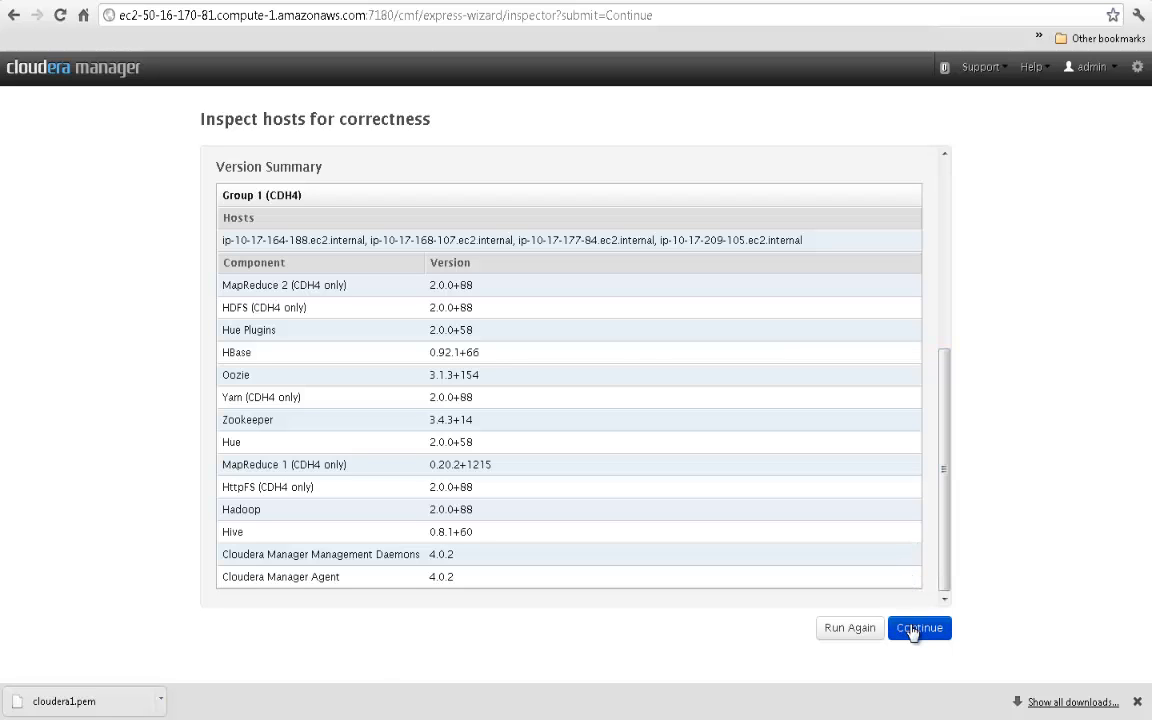
pyautogui.click(919, 627)
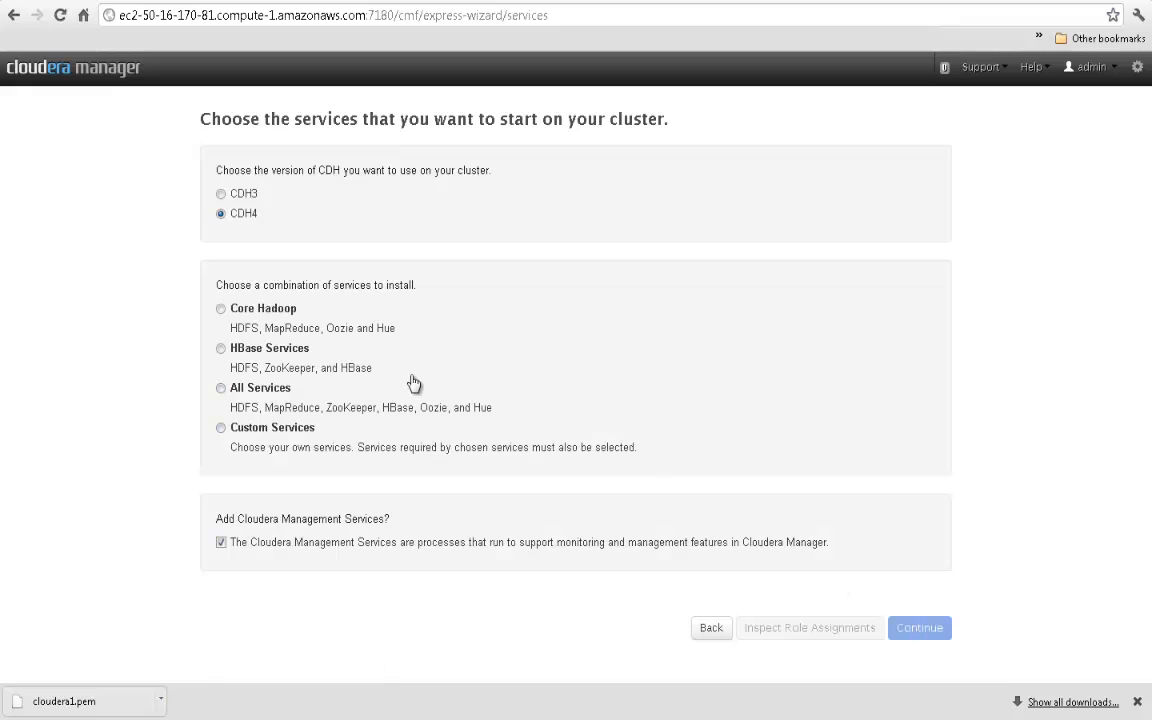
# Select All Services with Cloudera Management Services included and submit the selection.
pyautogui.click(221, 347)
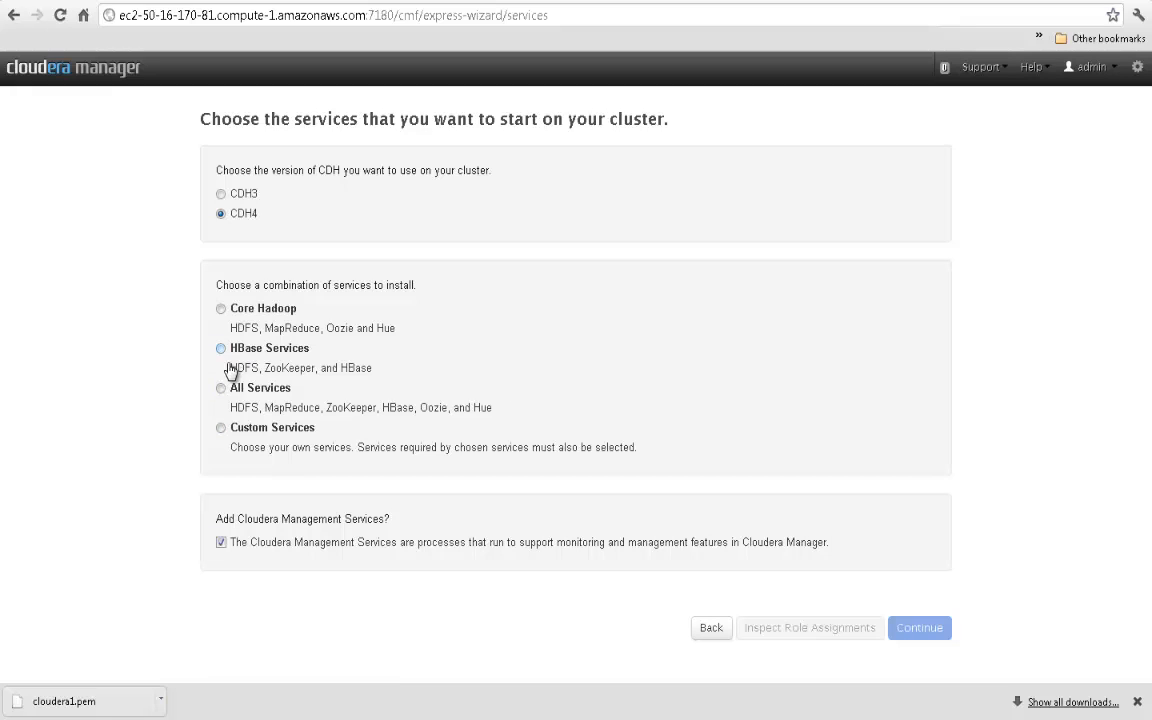
pyautogui.click(221, 388)
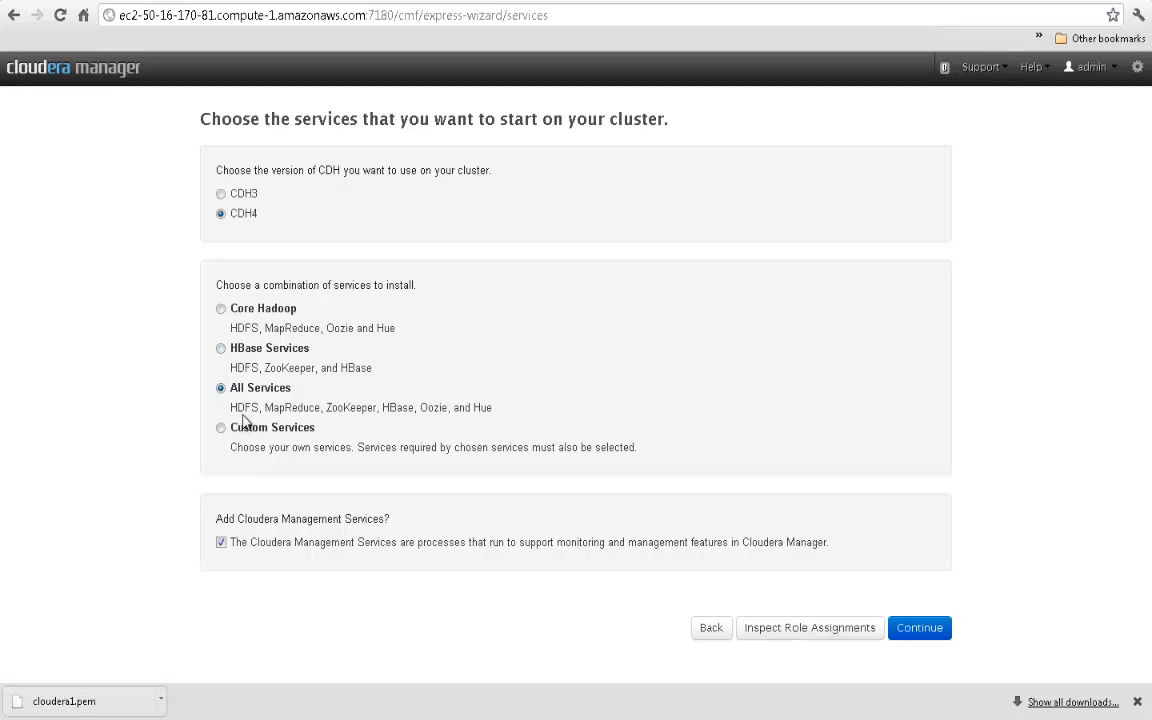
pyautogui.moveTo(437, 420)
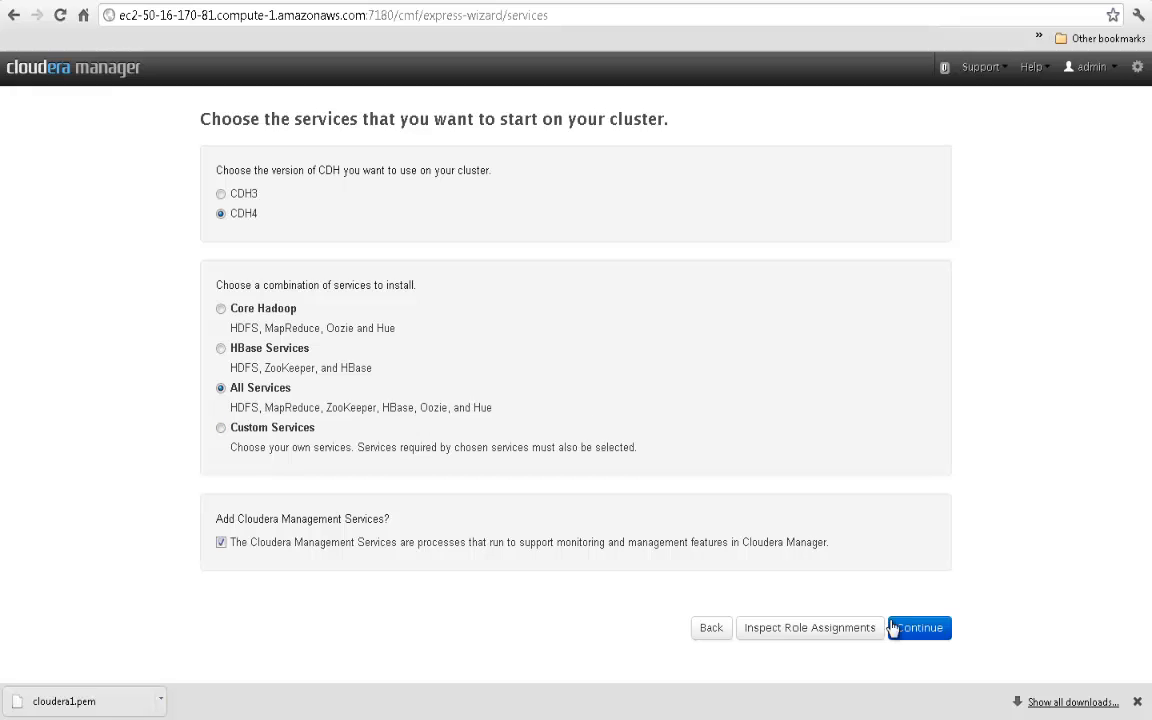
pyautogui.click(918, 627)
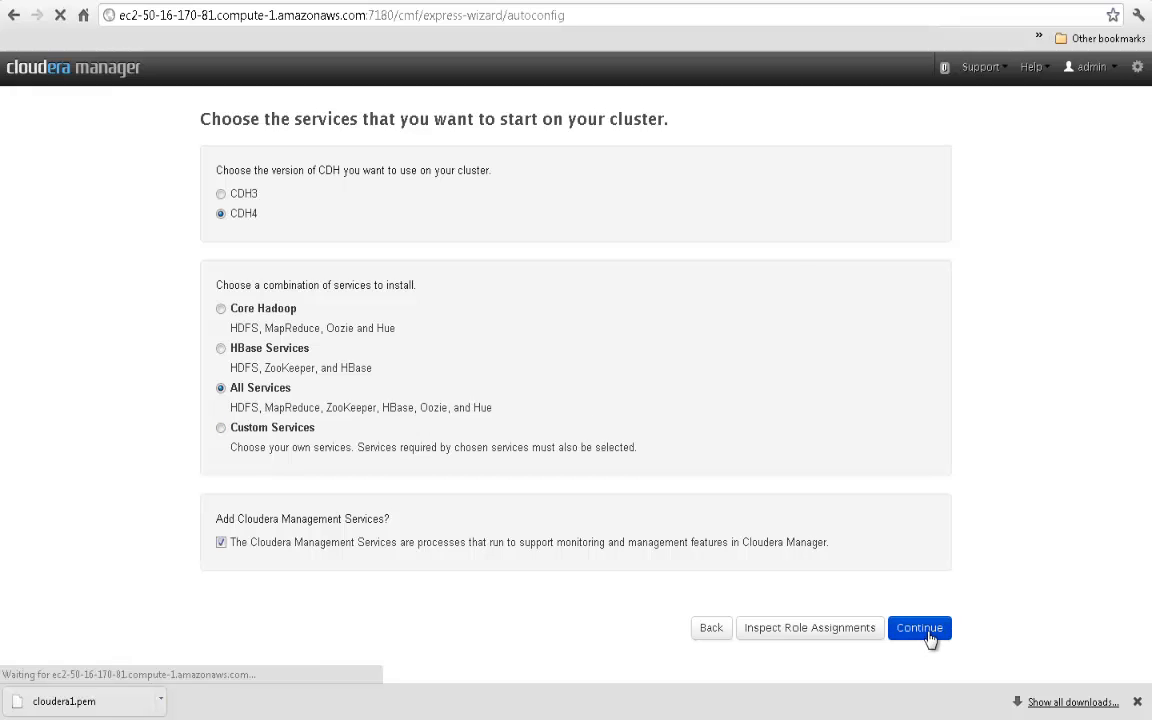
# Test the embedded monitoring database connections successfully and move on to configuration review.
pyautogui.click(918, 627)
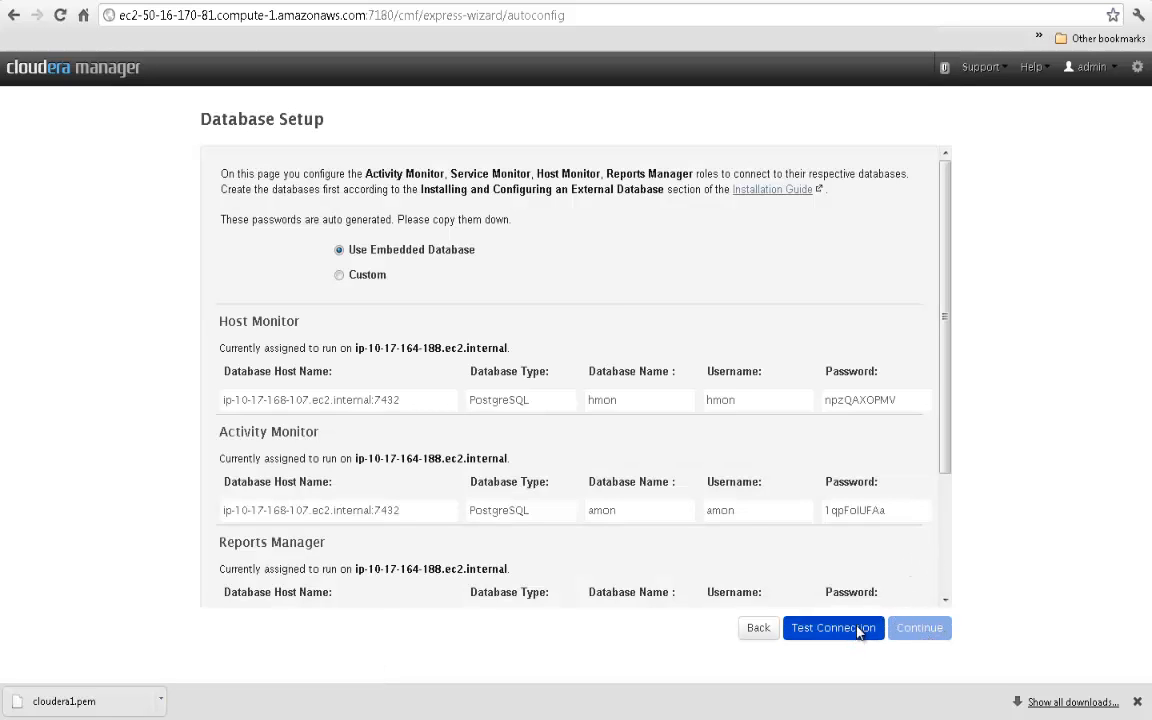
pyautogui.click(833, 627)
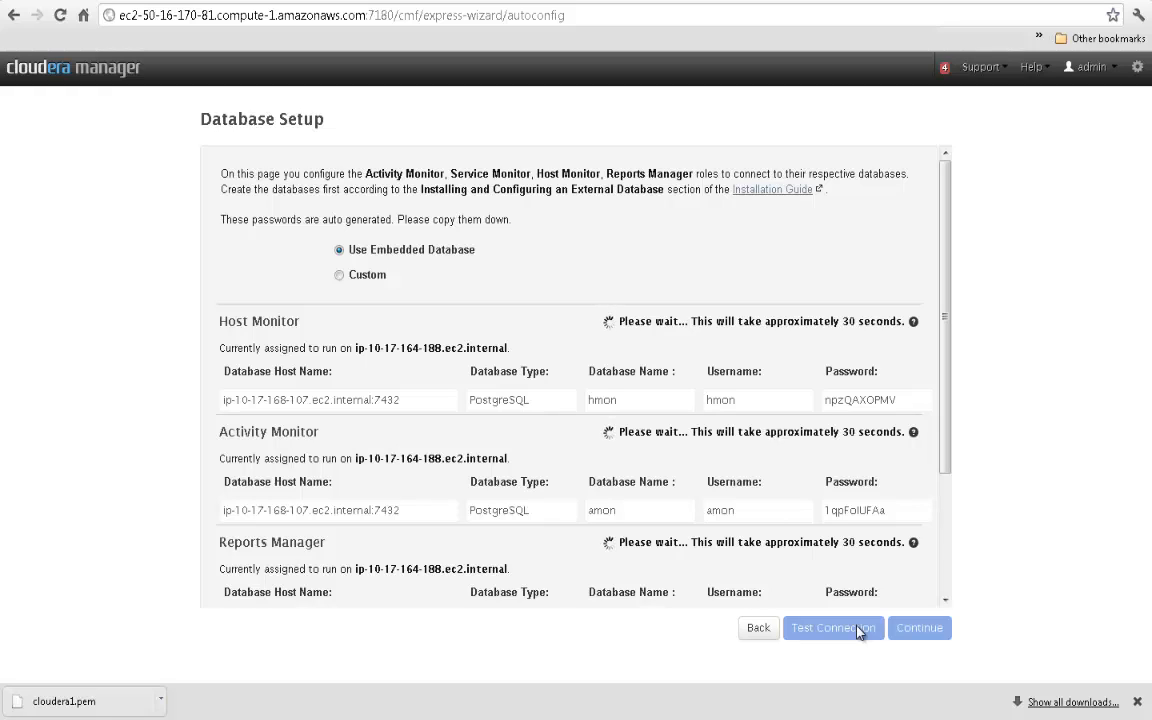
pyautogui.click(833, 628)
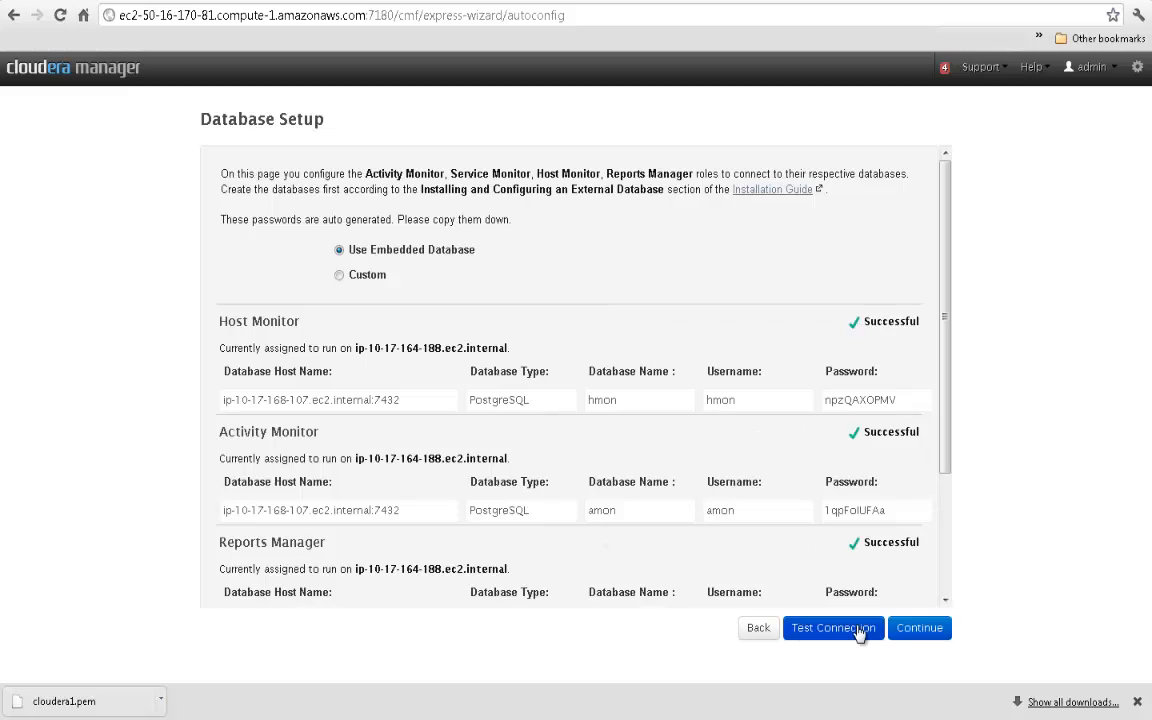
pyautogui.click(918, 627)
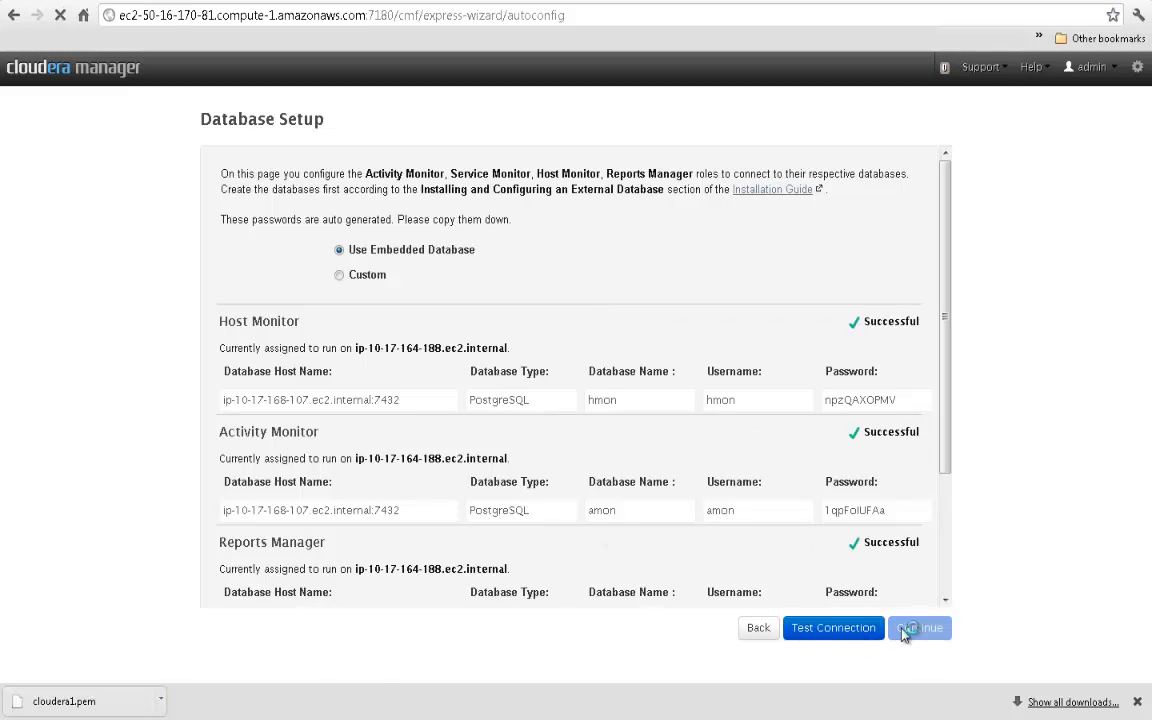
pyautogui.click(918, 627)
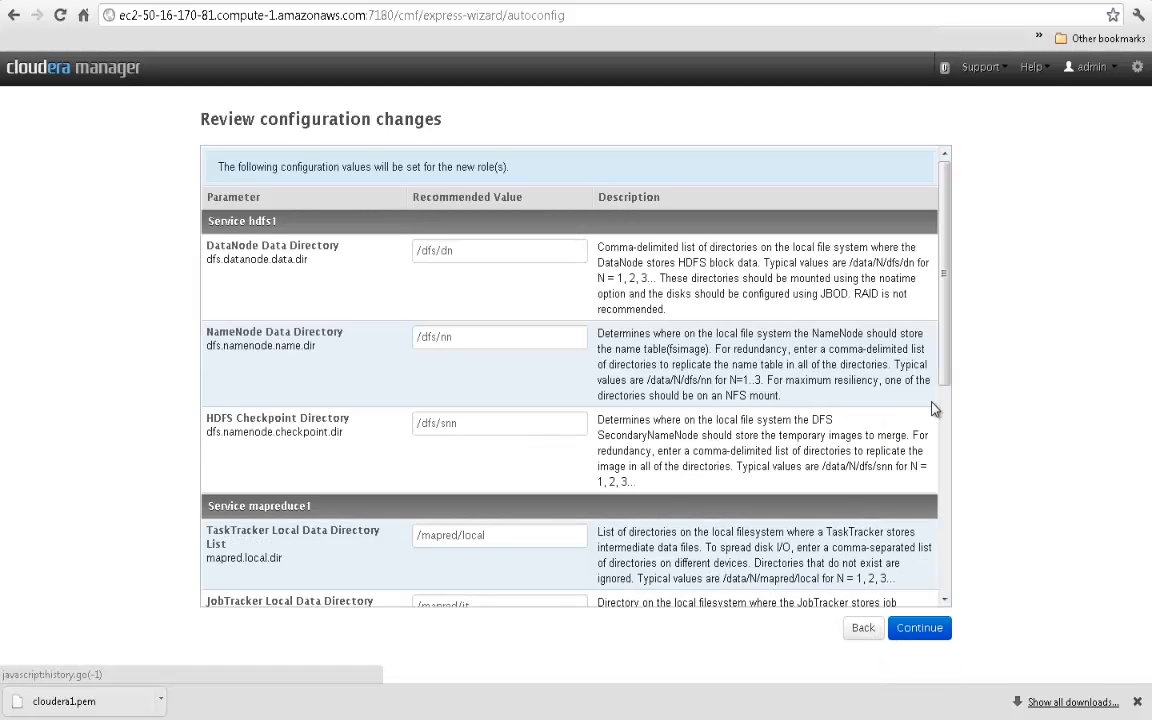
pyautogui.scroll(-3)
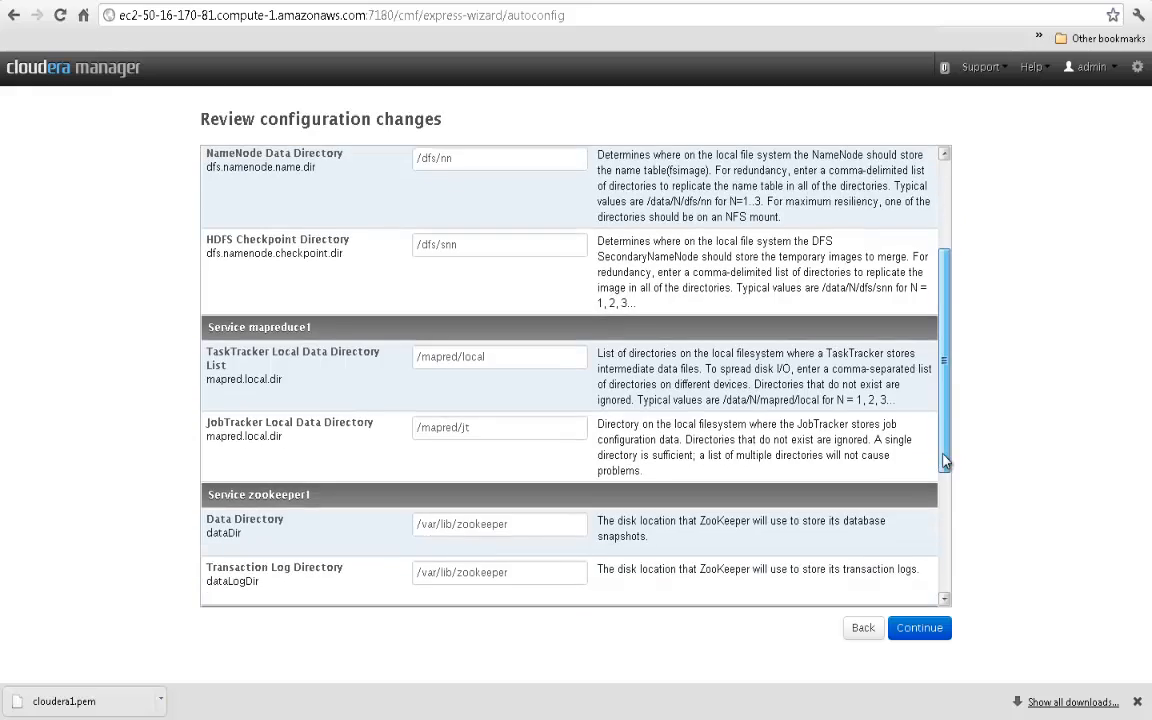
pyautogui.scroll(-3)
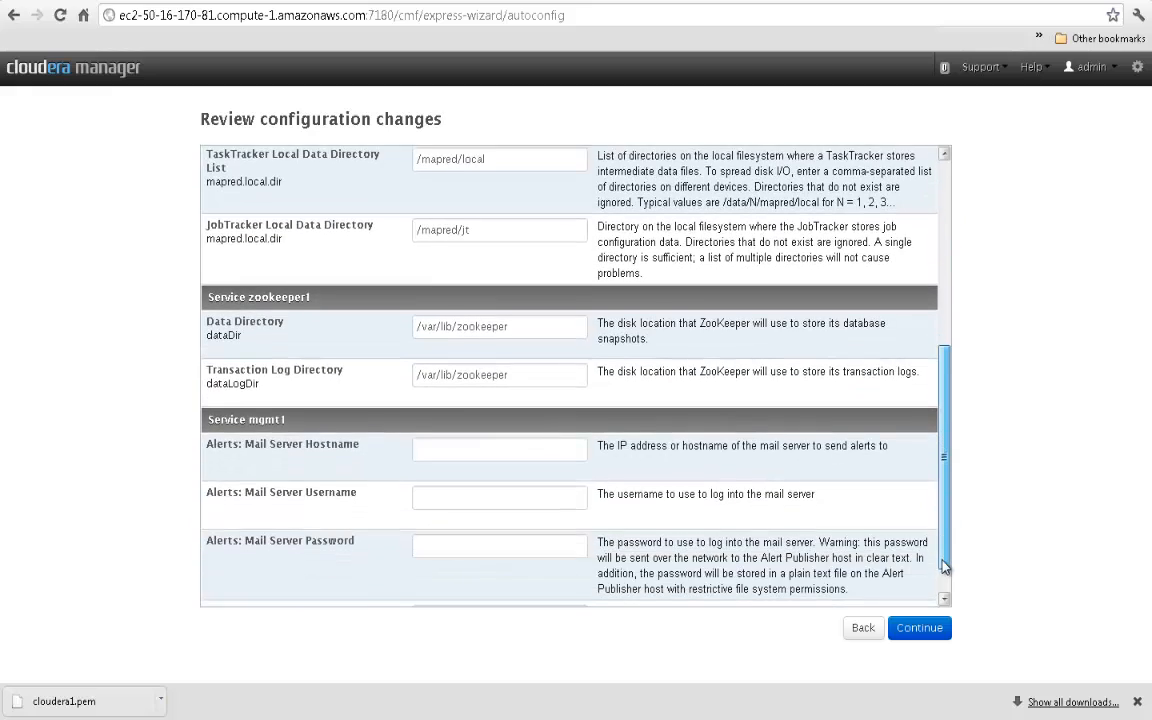
pyautogui.scroll(-3)
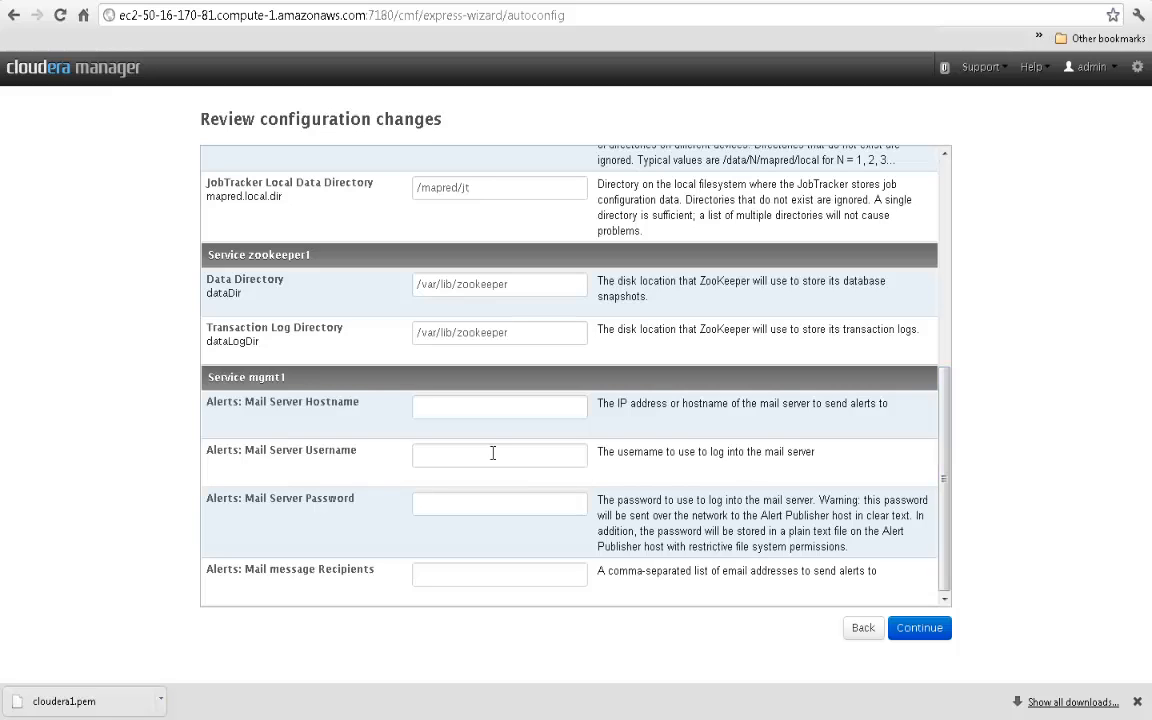
pyautogui.write('clou')
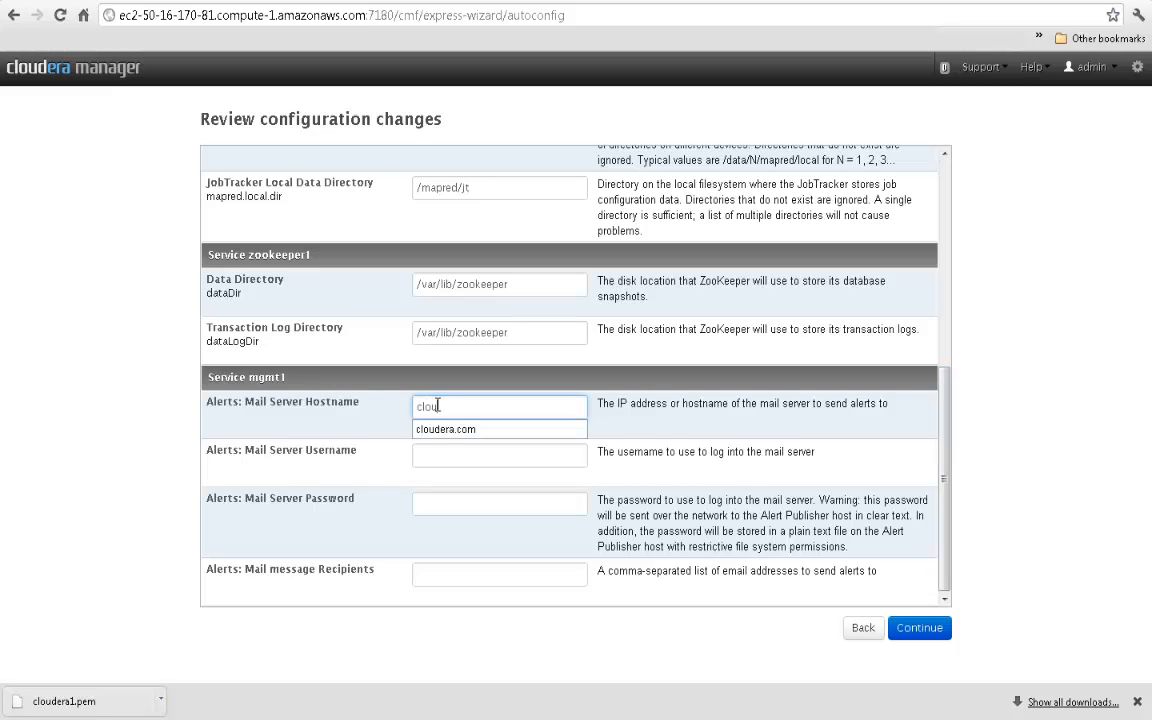
pyautogui.click(445, 428)
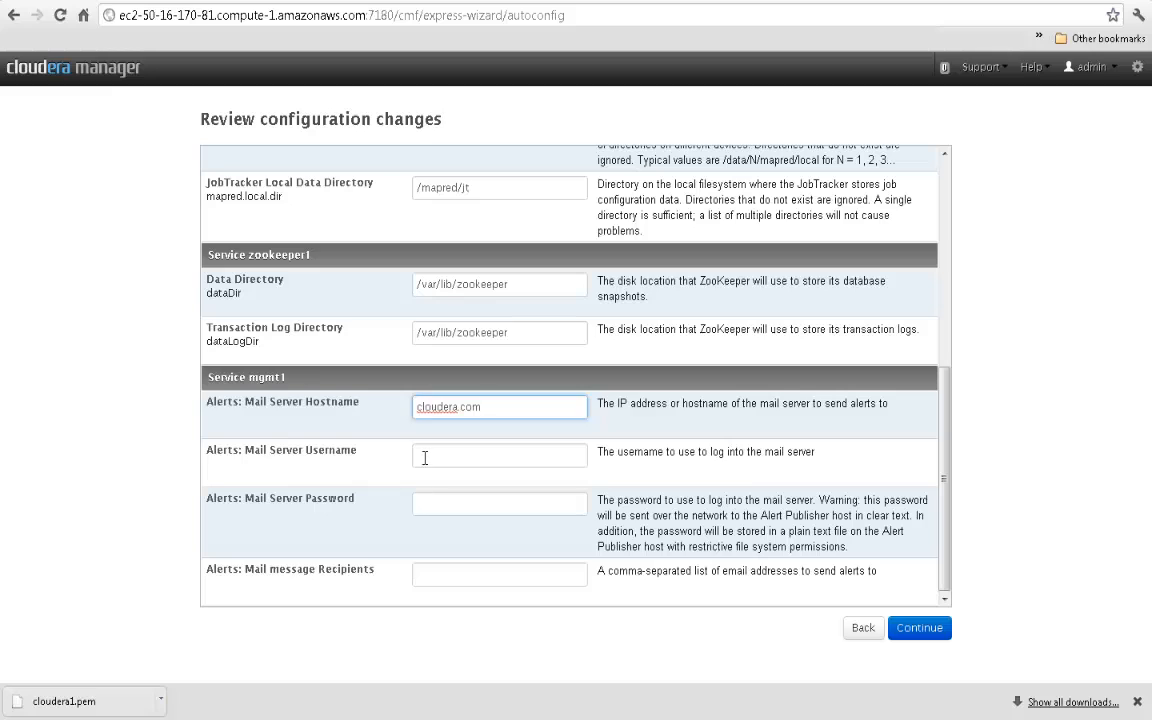
pyautogui.write('test')
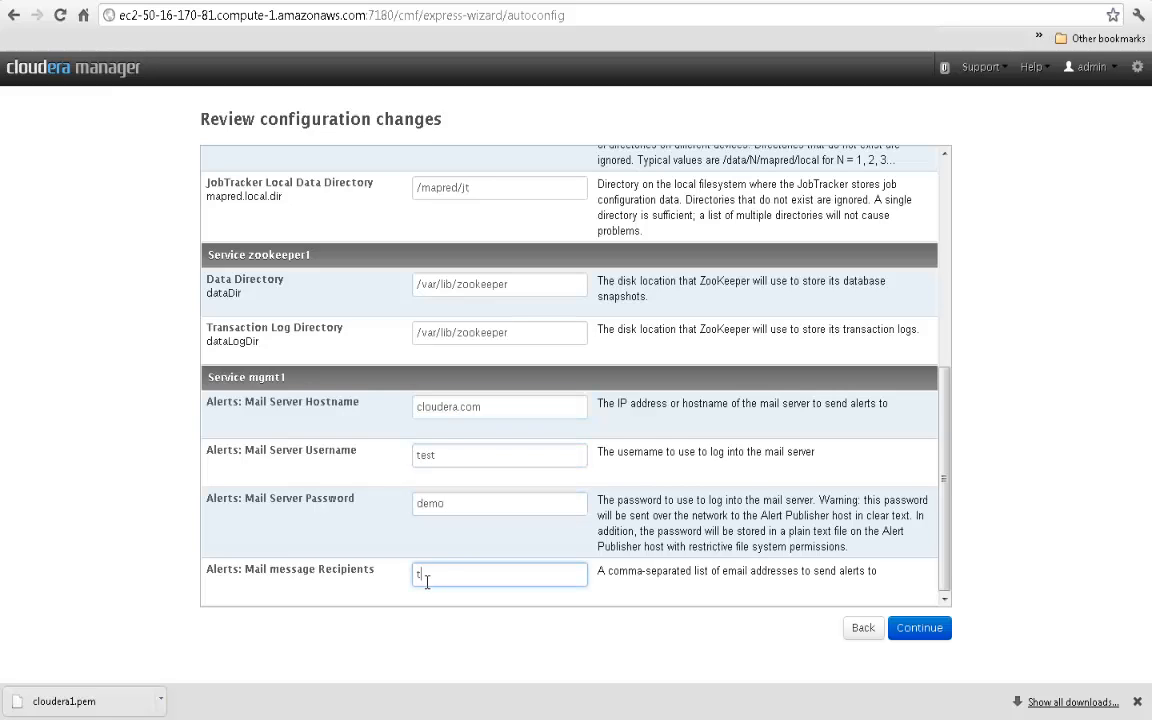
pyautogui.write('test@cloudera.com')
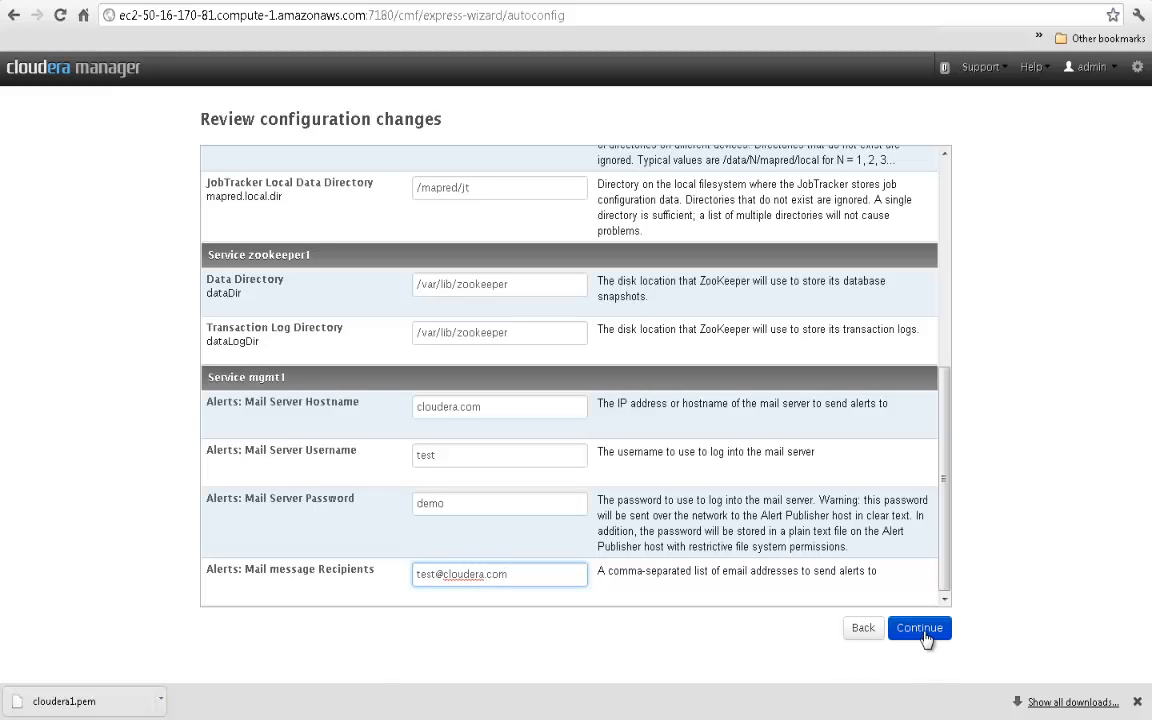
pyautogui.click(918, 628)
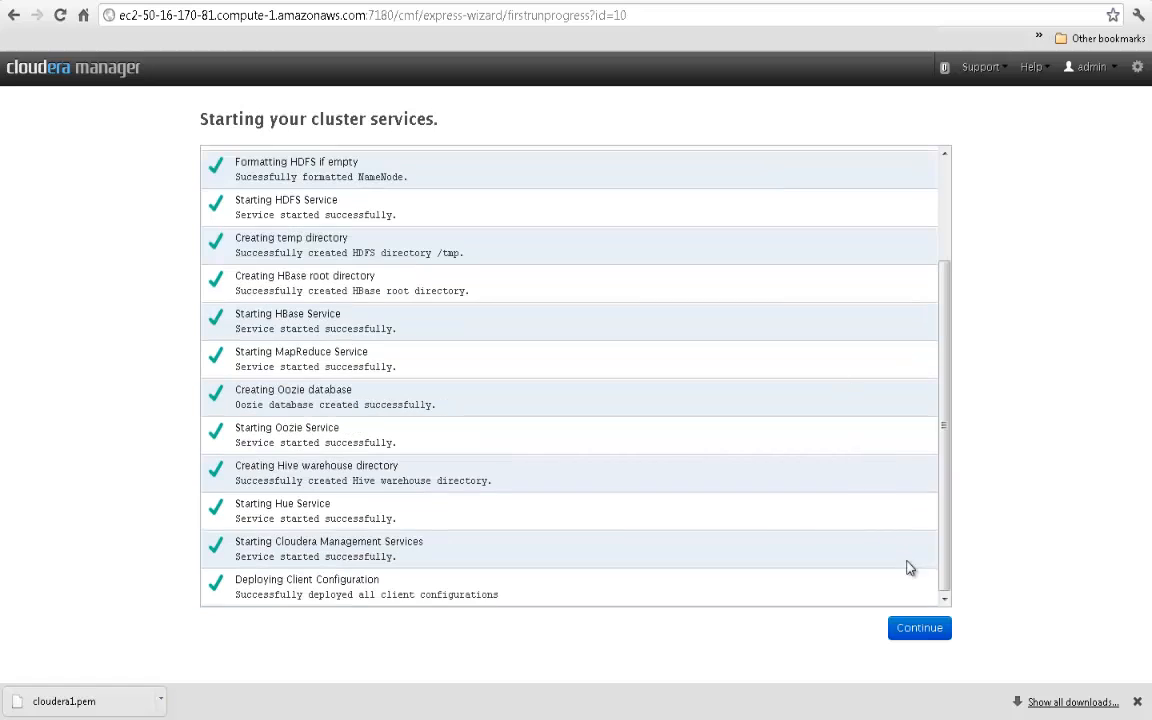
# Finish after all services start and go from the congratulations page to Services.
pyautogui.click(919, 628)
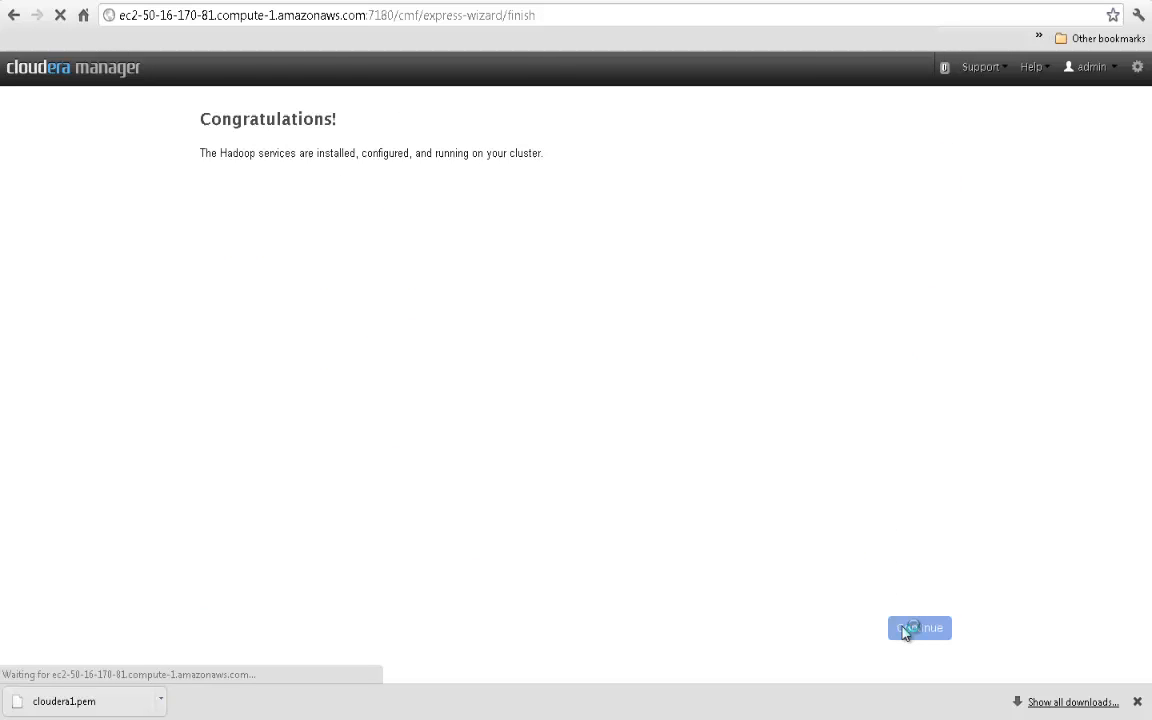
pyautogui.click(918, 627)
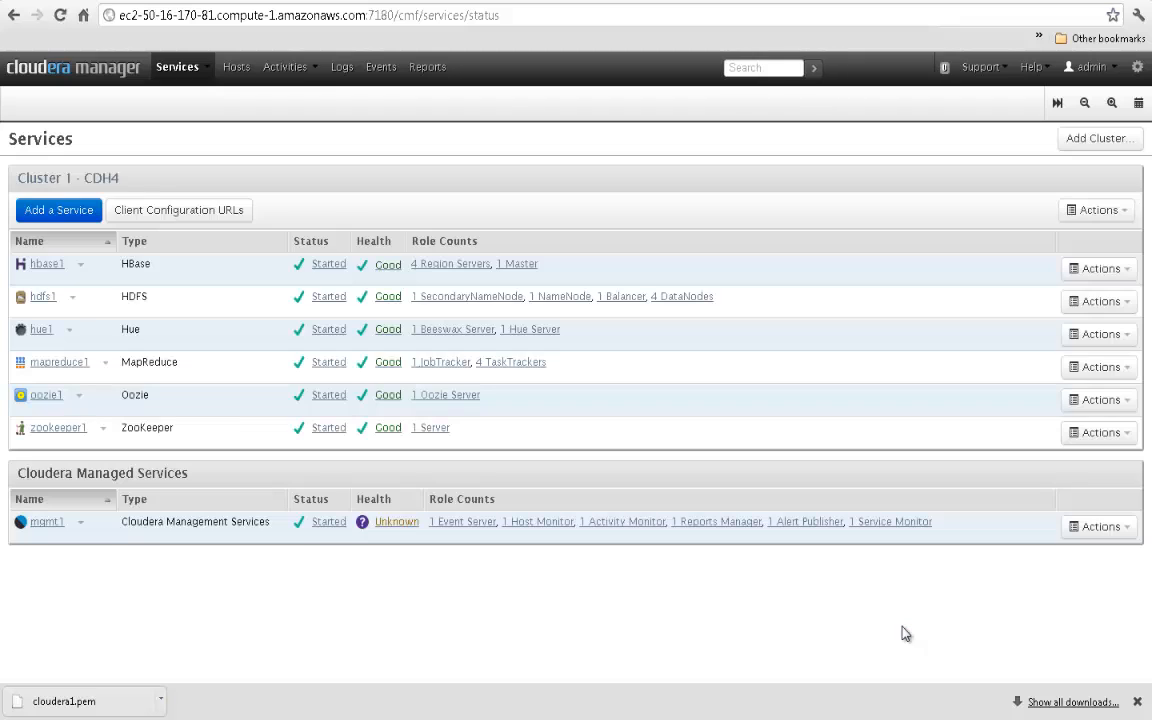